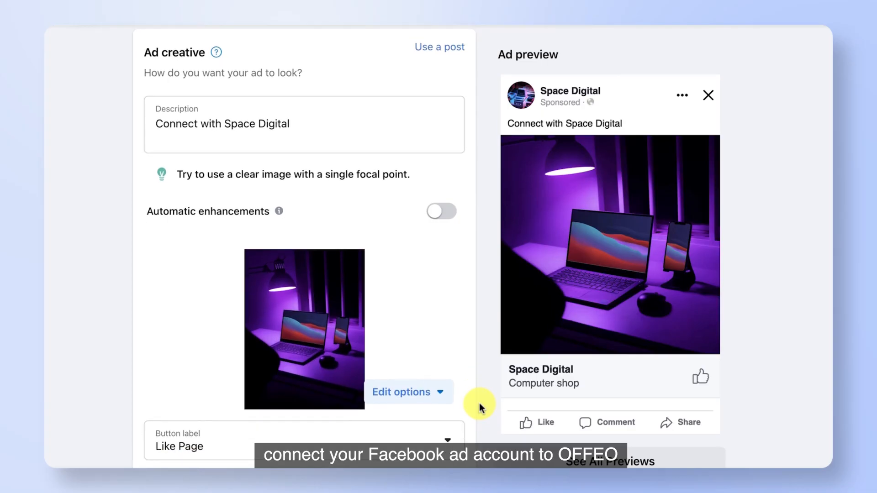
# Step: Open the Browse Media library of ad account images from the ad creative's Edit options
pyautogui.click(408, 392)
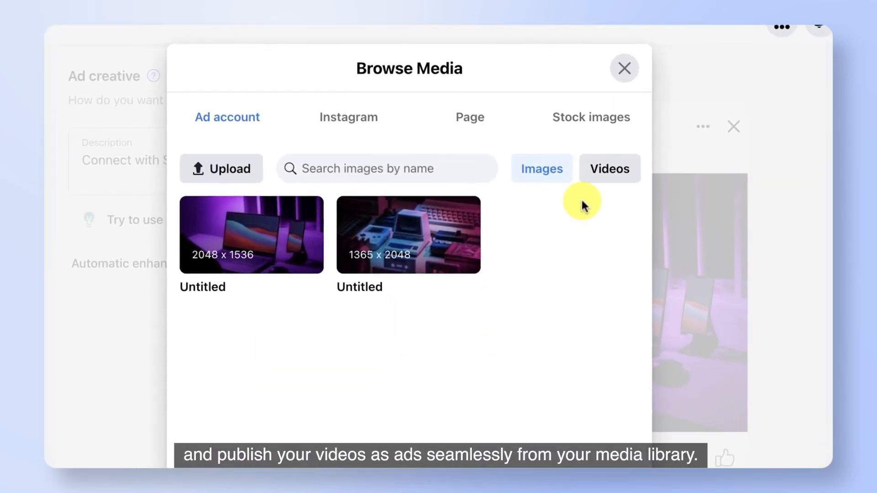
pyautogui.click(609, 168)
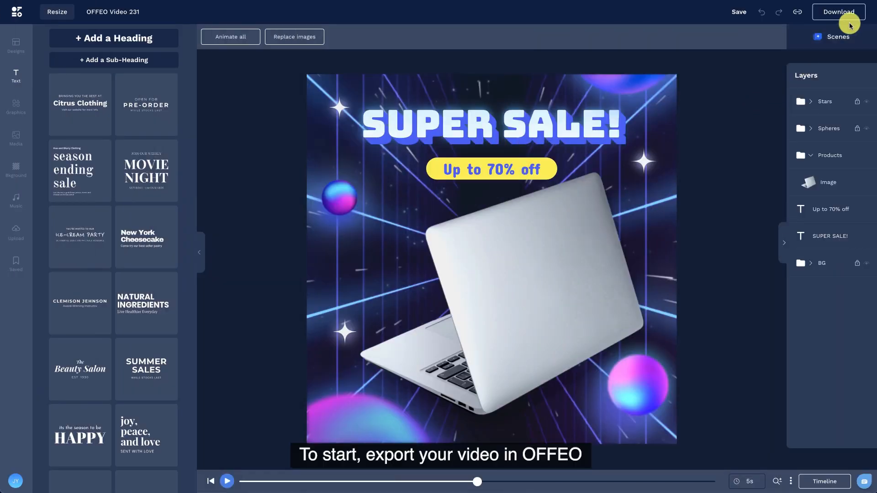
# Step: Download the Super Sale laptop design as a video file
pyautogui.click(838, 11)
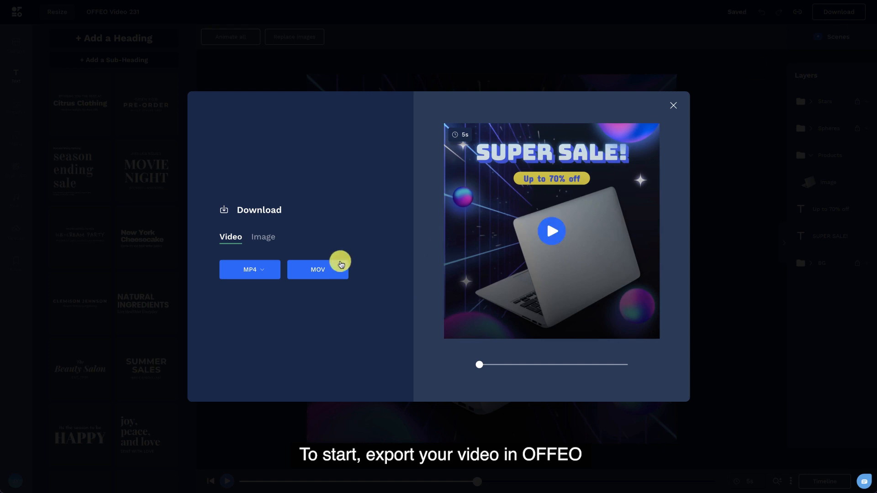
pyautogui.click(317, 269)
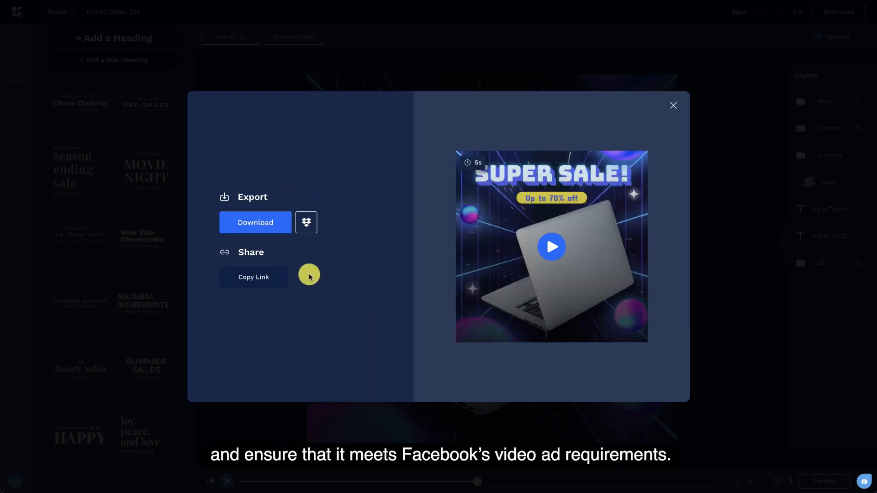
pyautogui.click(672, 105)
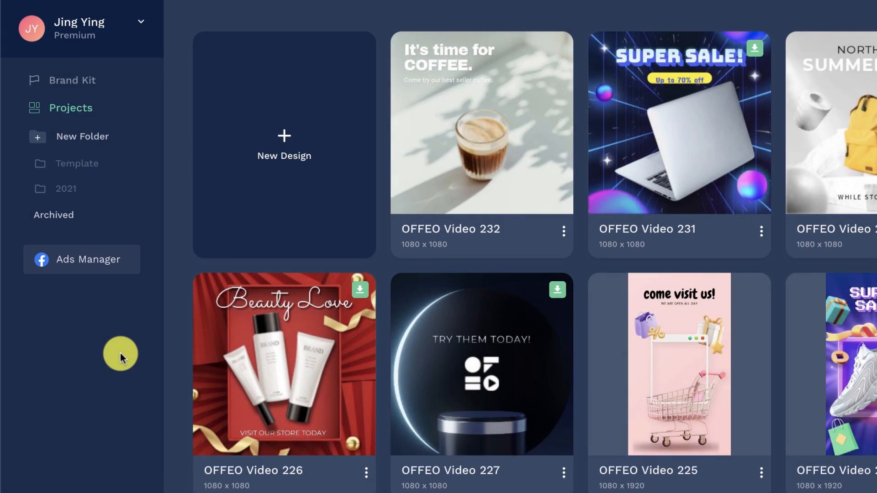
# Step: Link OFFEO Ads Manager to the Space Digital Facebook business, page and ad account with permissions granted
pyautogui.click(81, 259)
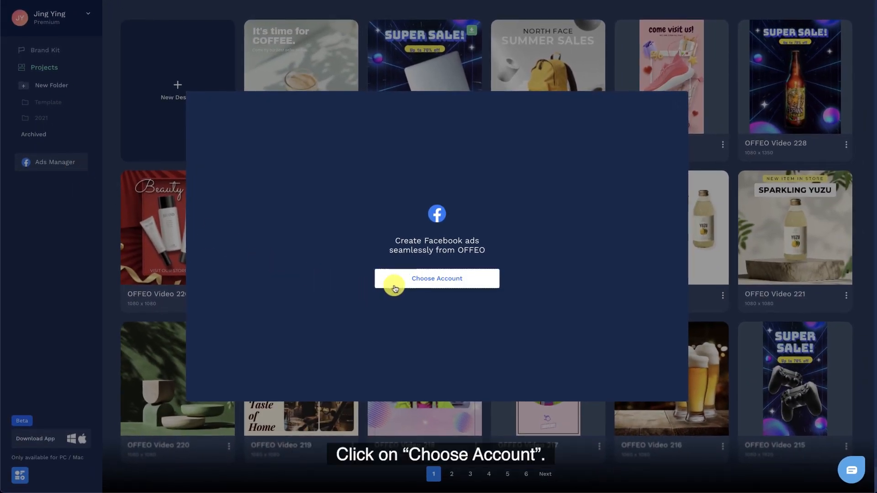
pyautogui.click(436, 279)
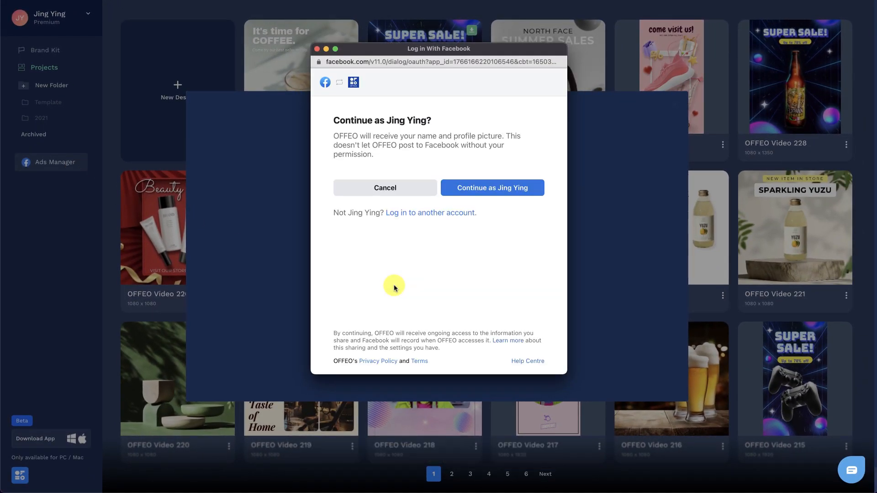
pyautogui.click(492, 188)
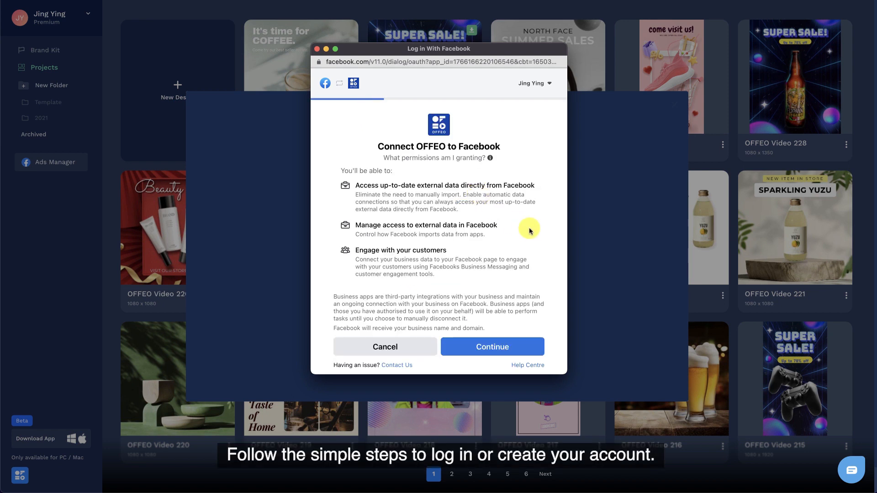
pyautogui.click(492, 346)
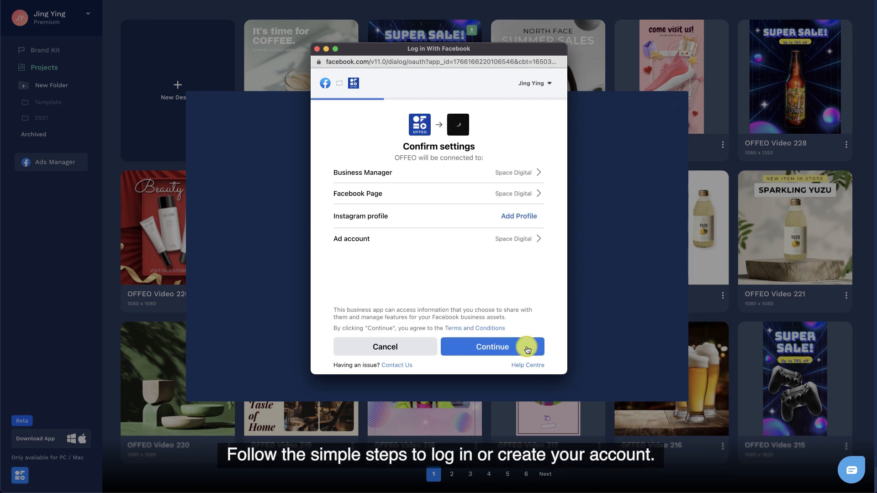
pyautogui.click(491, 347)
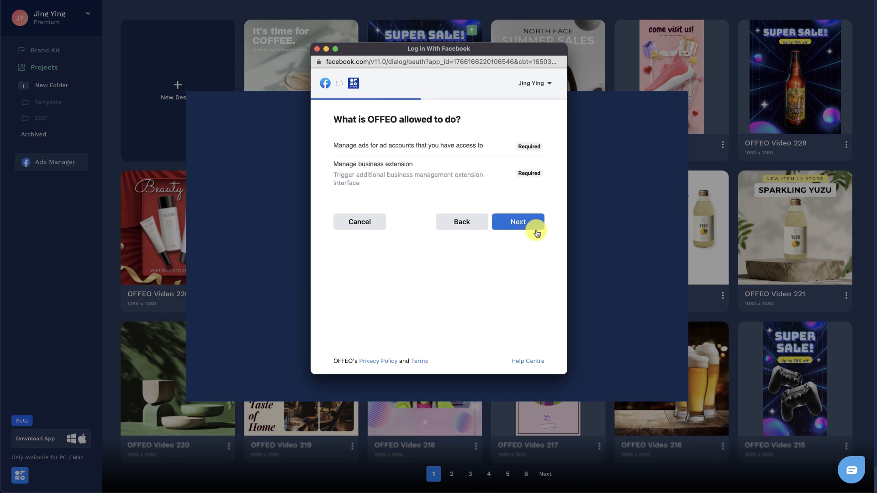
pyautogui.click(516, 221)
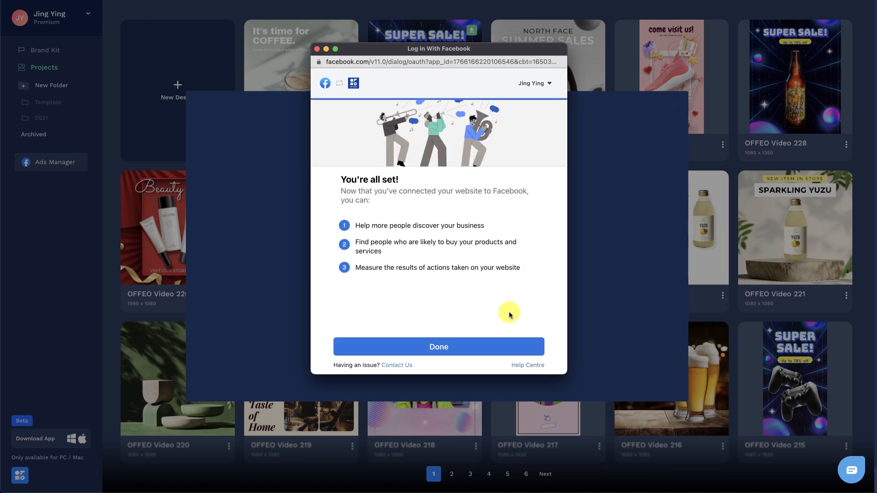
pyautogui.click(439, 347)
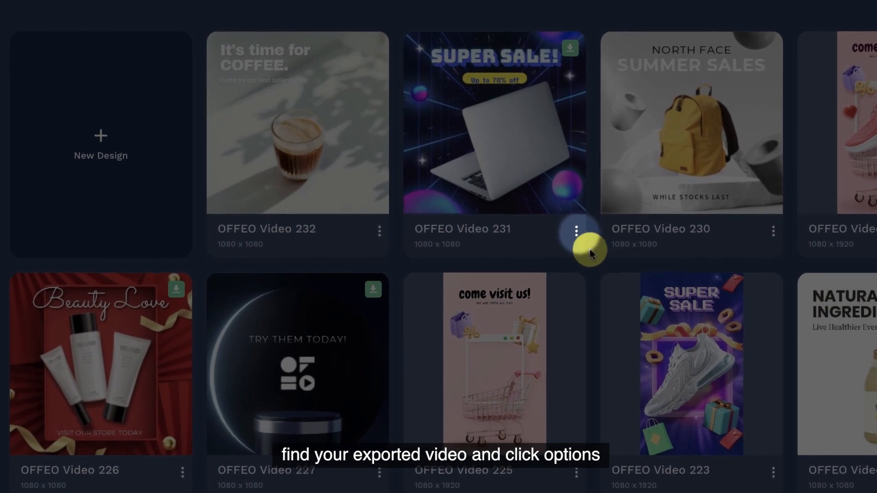
# Step: Make OFFEO Video 231 a Facebook Ad published through the Space Digital account
pyautogui.click(576, 231)
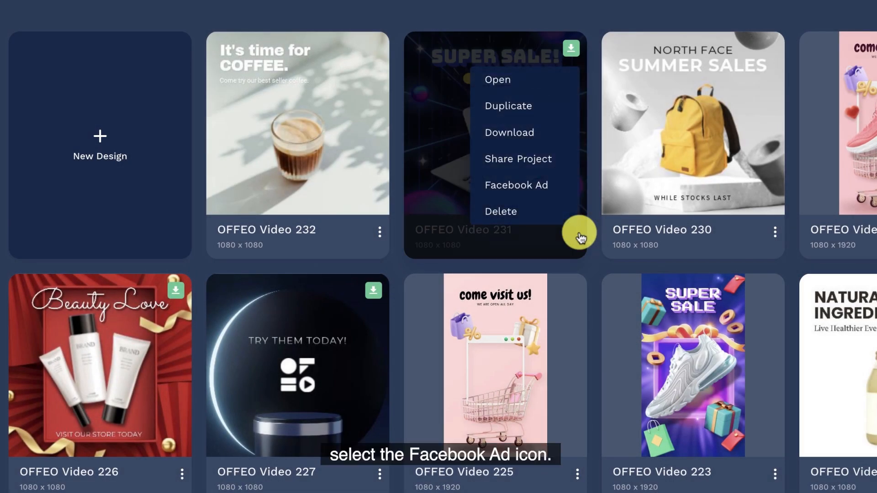
pyautogui.click(515, 184)
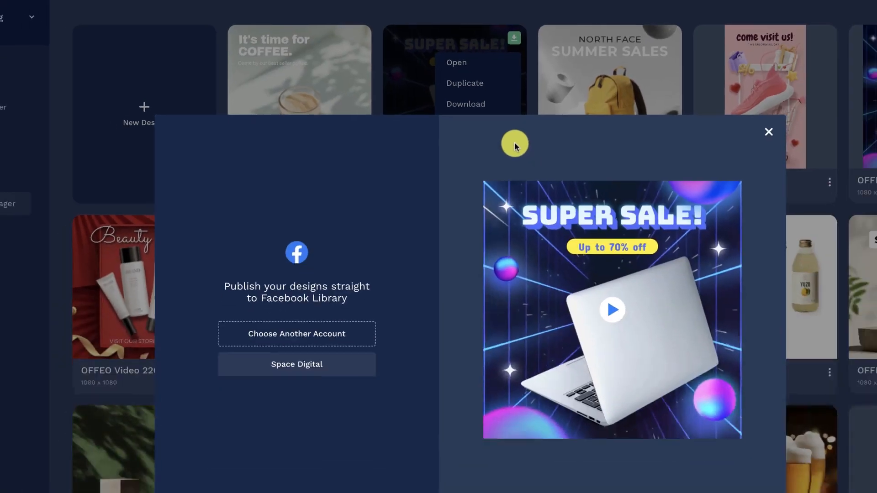
pyautogui.click(296, 364)
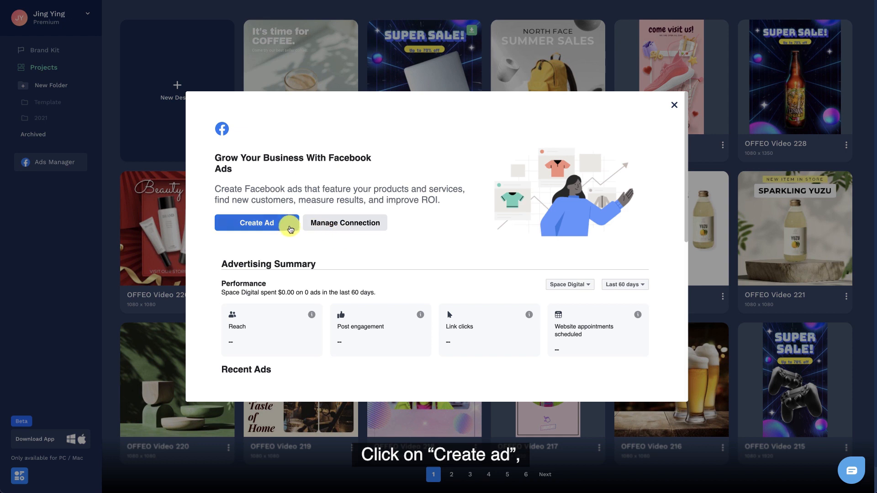
# Step: Create a new Space Digital ad from scratch, confirming the Automatic goal
pyautogui.click(256, 222)
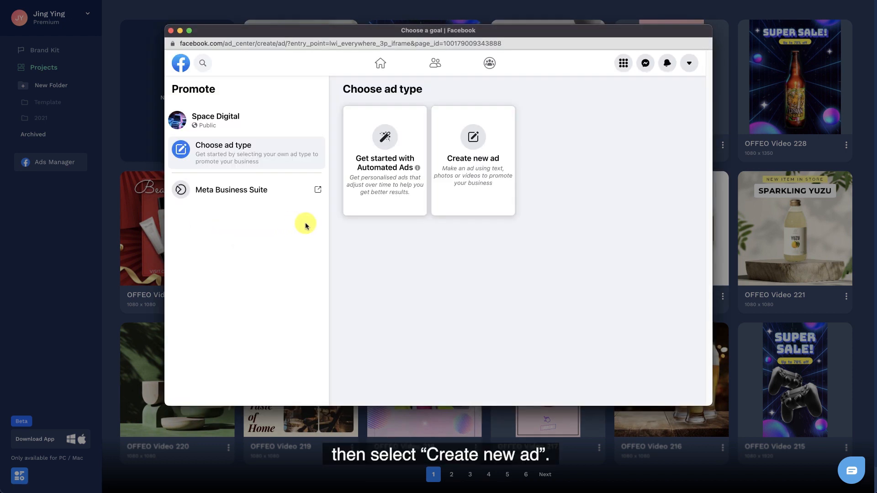
pyautogui.click(472, 160)
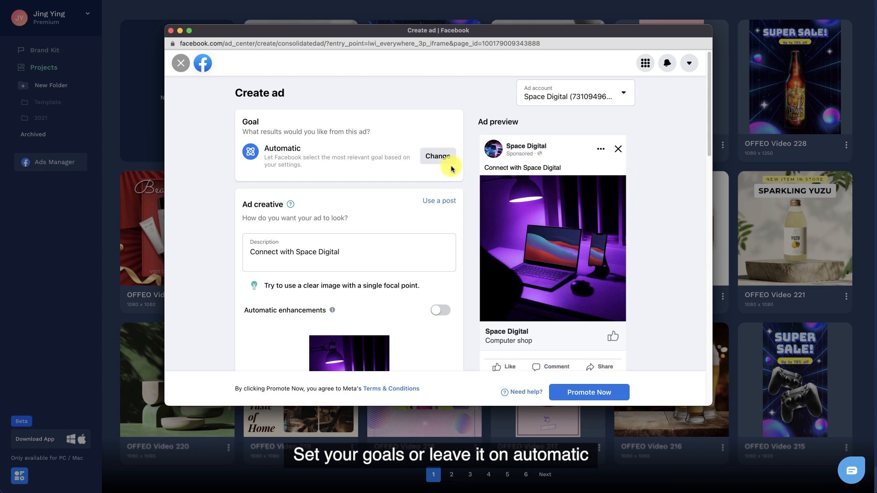
pyautogui.click(438, 156)
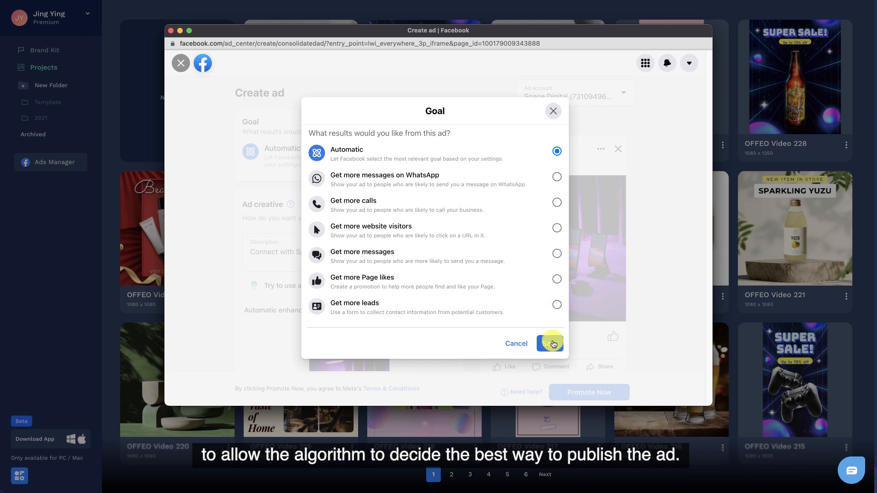
pyautogui.click(549, 343)
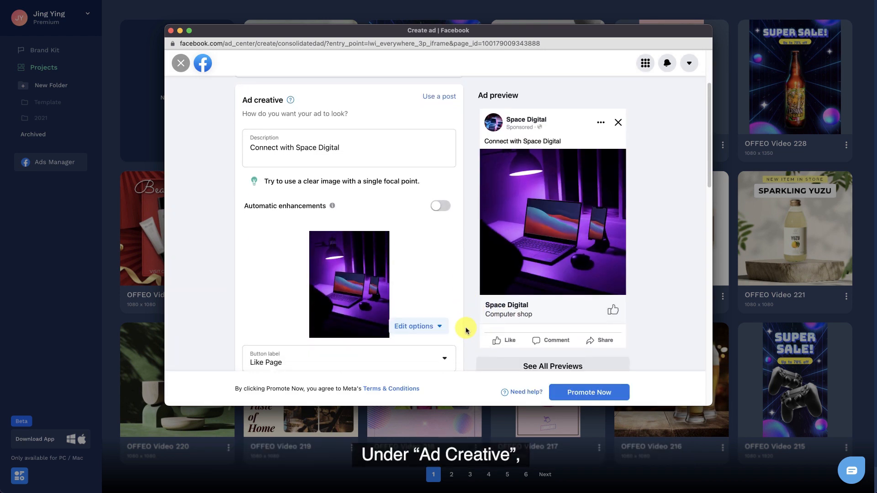
# Step: Swap the purple laptop photo for the Super Sale video from the media library's Videos
pyautogui.click(413, 326)
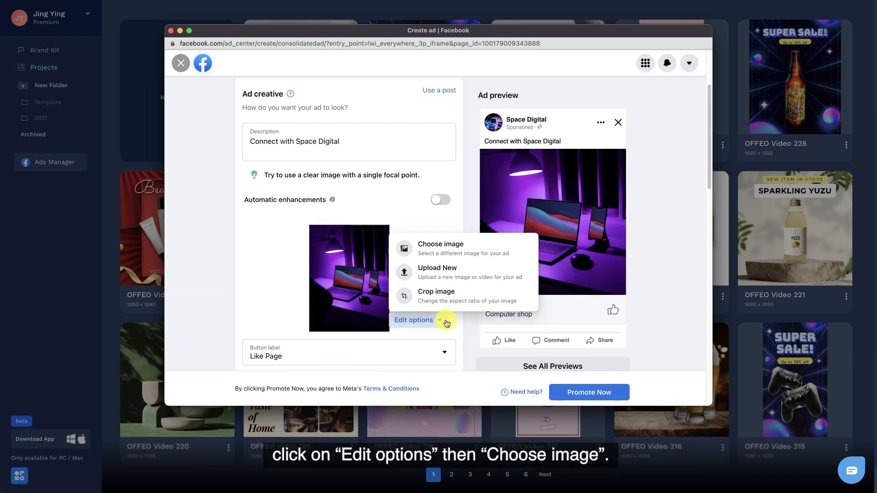
pyautogui.click(439, 244)
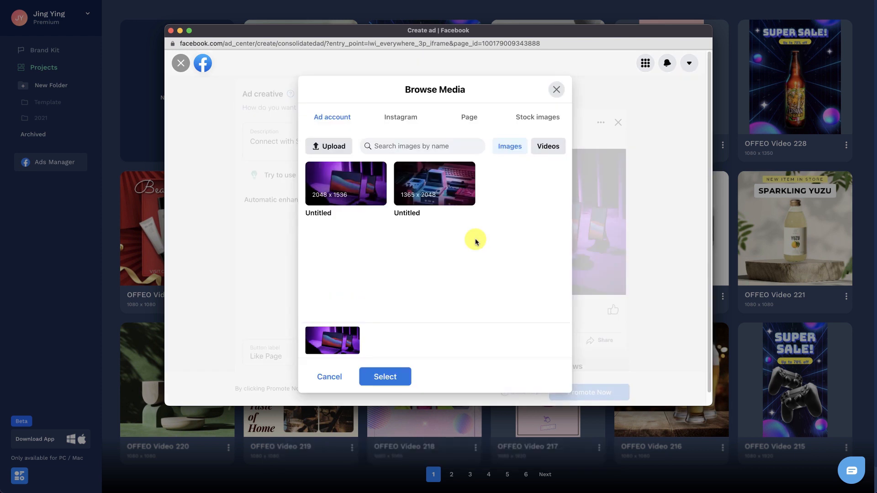
pyautogui.click(547, 146)
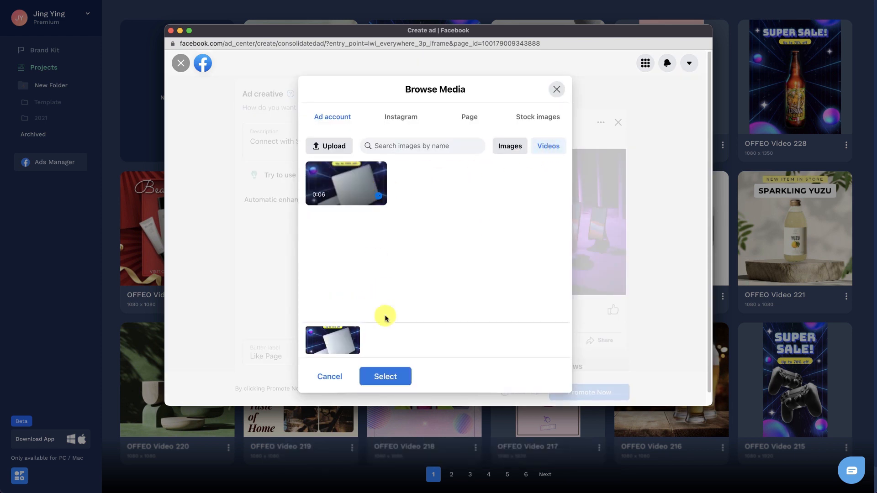
pyautogui.click(385, 376)
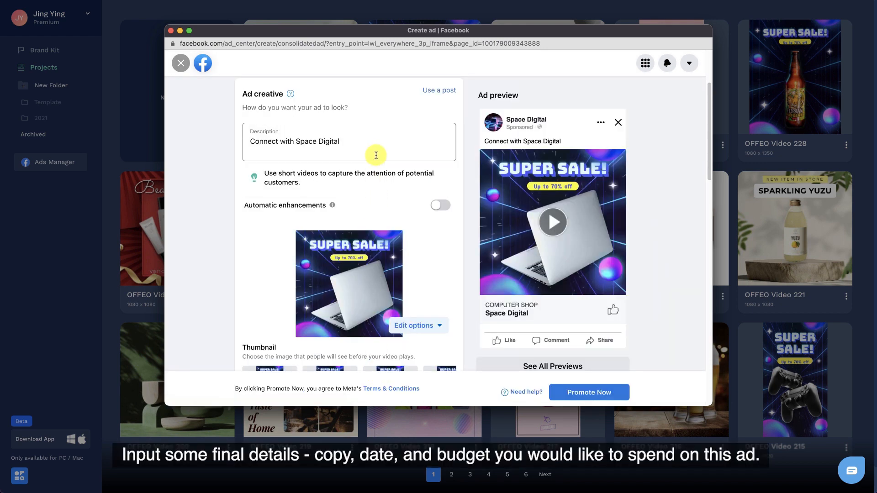
# Step: Add the 'Enjoy Space Digital storewide Super Sale of up to 70% off' description and promote the ad
pyautogui.write('Enjoy Space Digital storewide Super Sale of up to 70% off, plus a free gift with every purchase. Visit us today!')
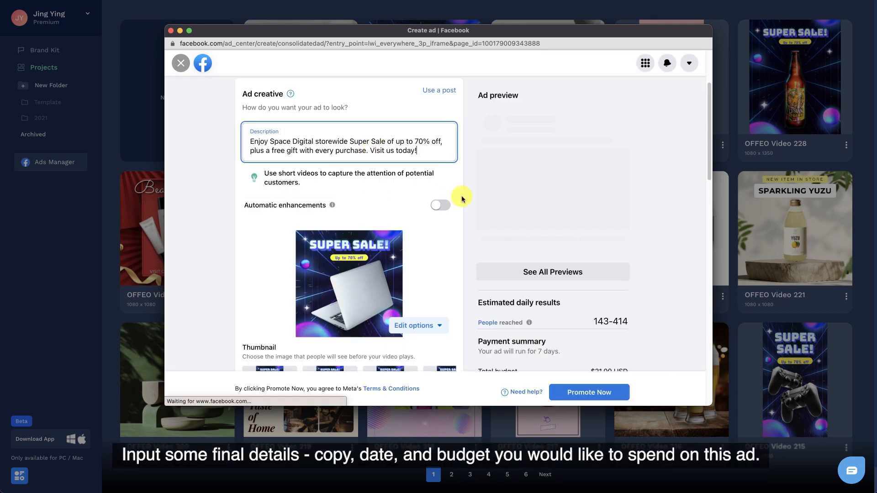
pyautogui.scroll(-3)
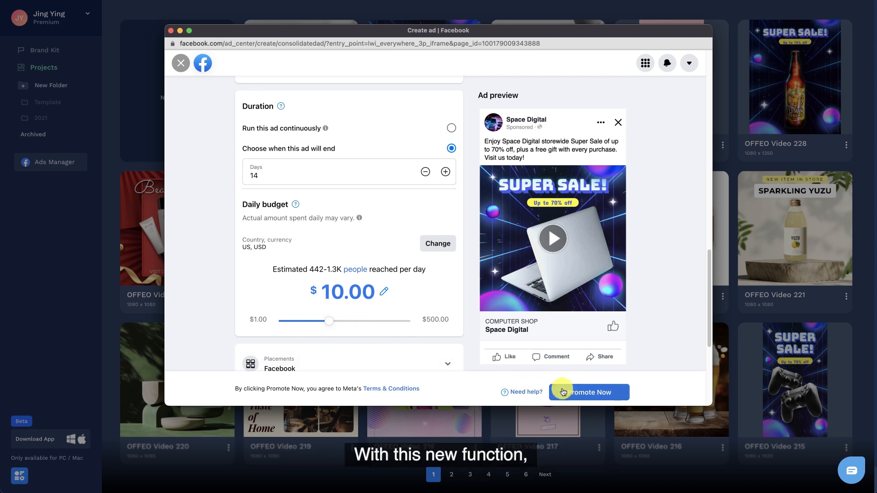
pyautogui.click(588, 391)
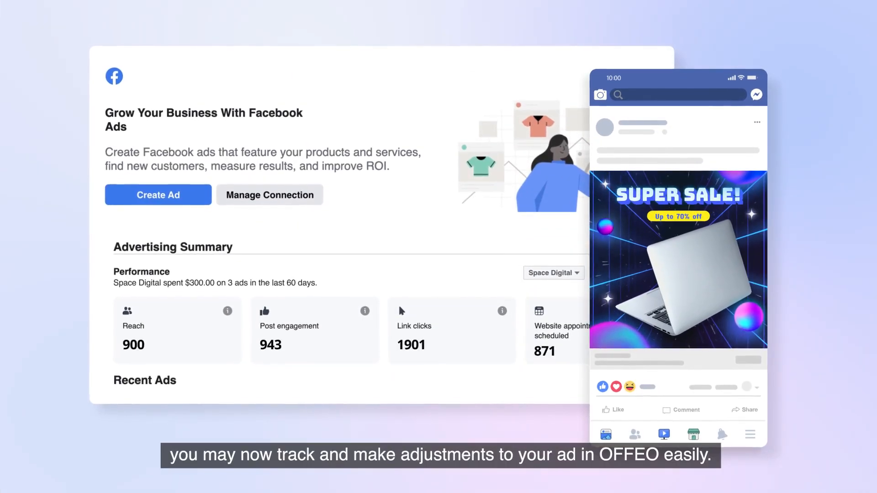